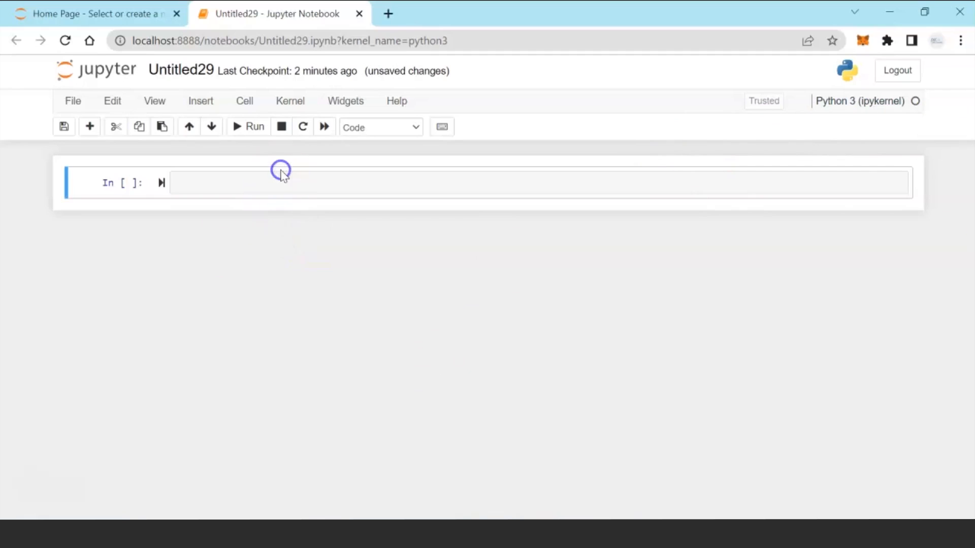
Run the selenium and scraping-library imports, then start defining the chromedriver PATH variable.
text(import selenium)
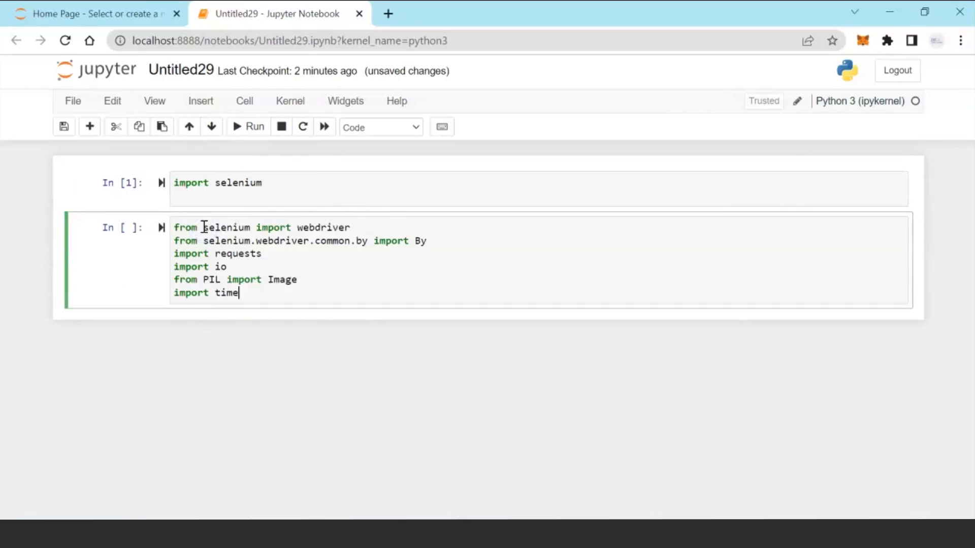
double_click(323, 228)
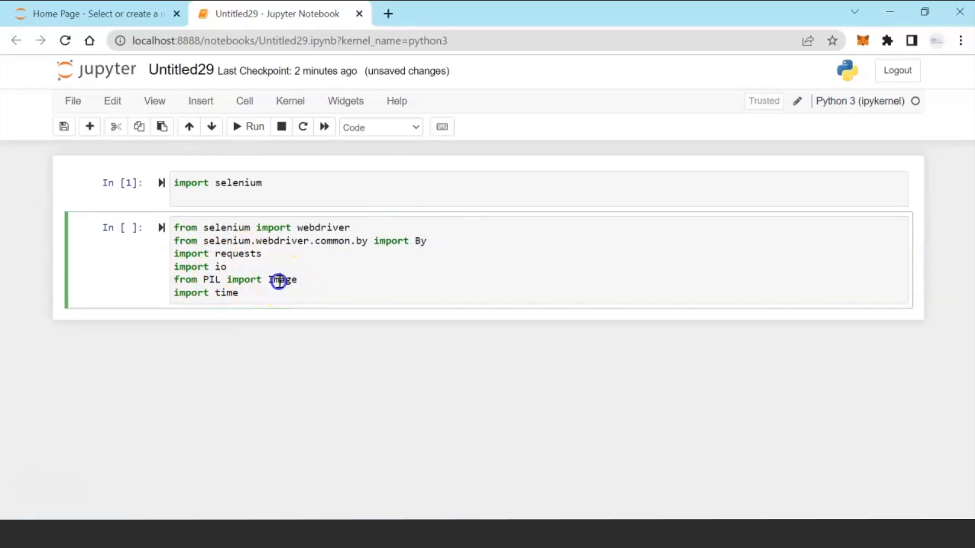
click(248, 127)
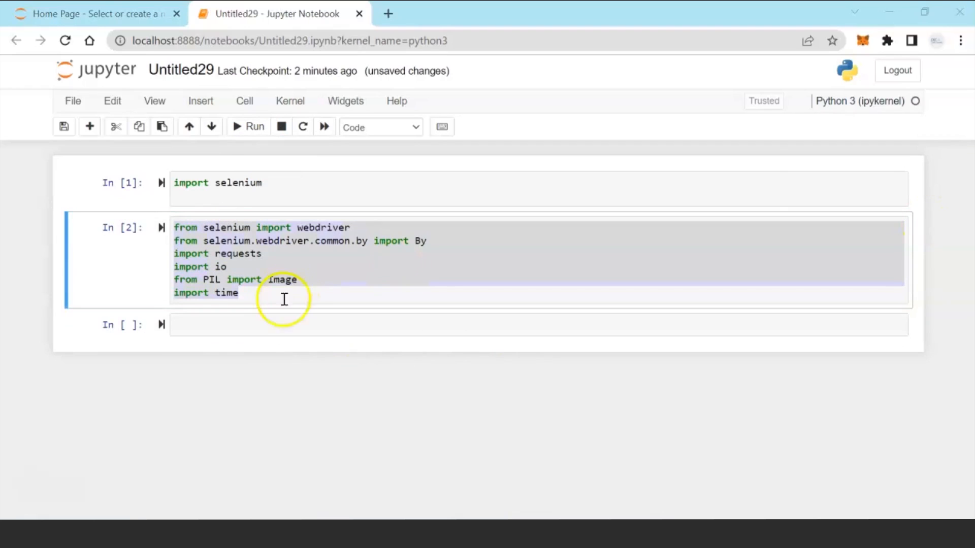
text(PATH = "C:\\Users\\parij\\Downloads\\chromedriver_win32\\chromedriver.exe")
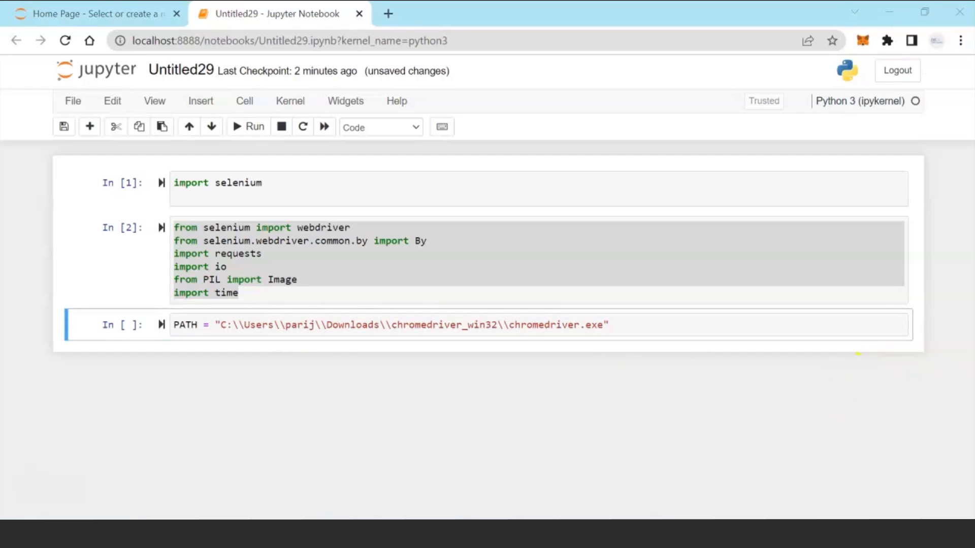
Enter chromedriver.chromium.org/downloads in the browser address bar.
text(https://chromedriver.chromium.org/downloads)
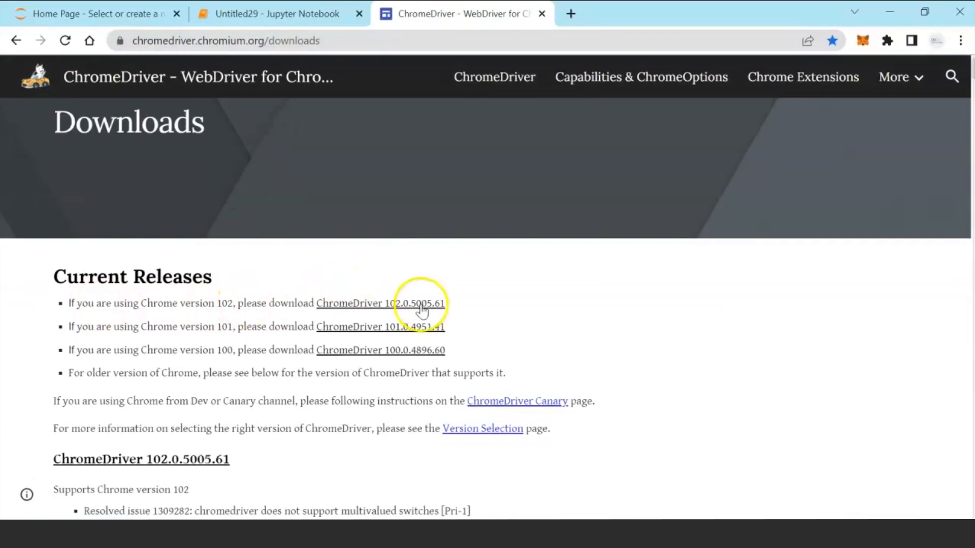
Download chromedriver_win32.zip for ChromeDriver 102.0.5005.61.
click(380, 304)
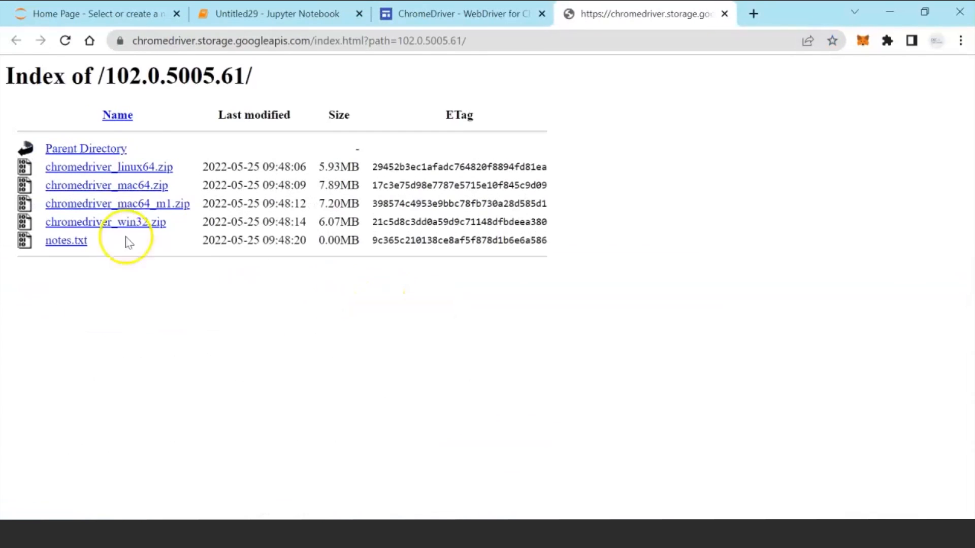
mouse_move(106, 185)
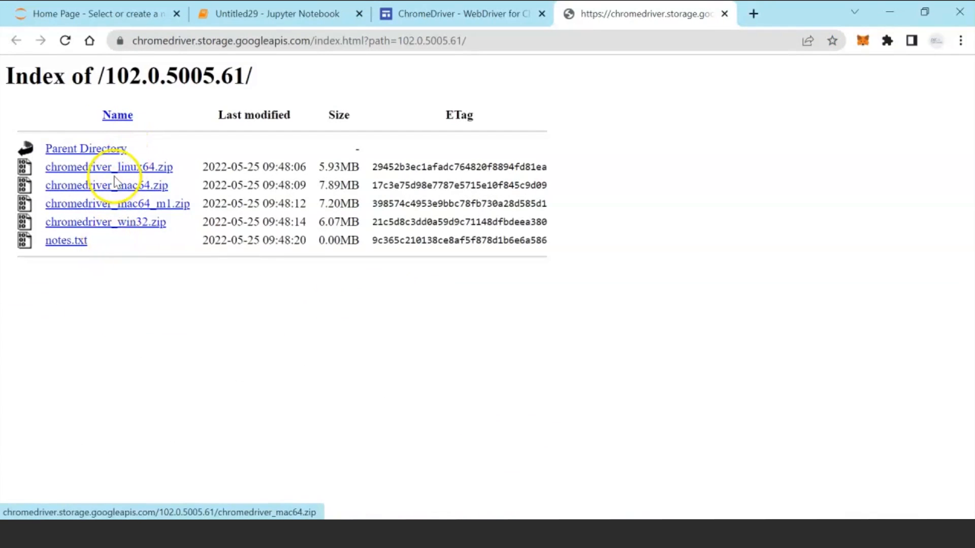
mouse_move(105, 249)
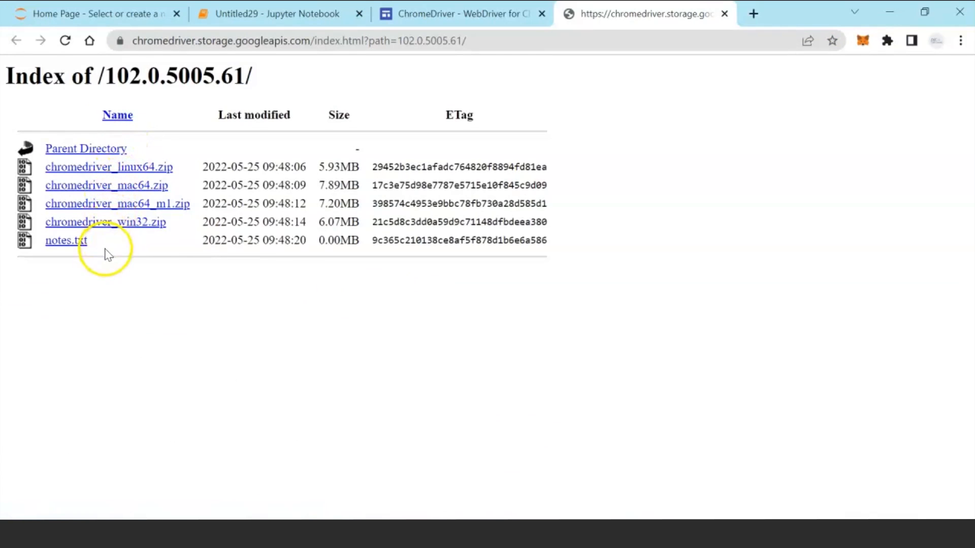
mouse_move(105, 222)
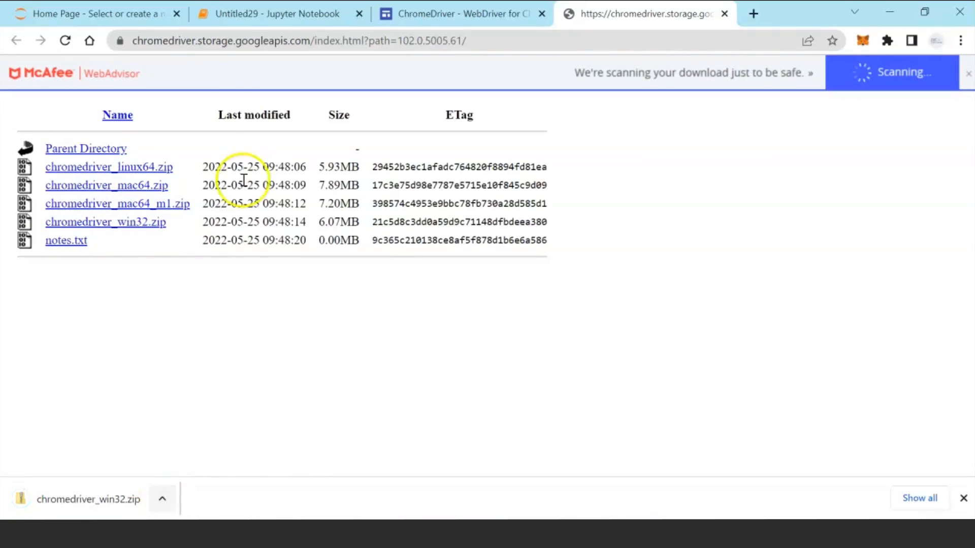
click(274, 14)
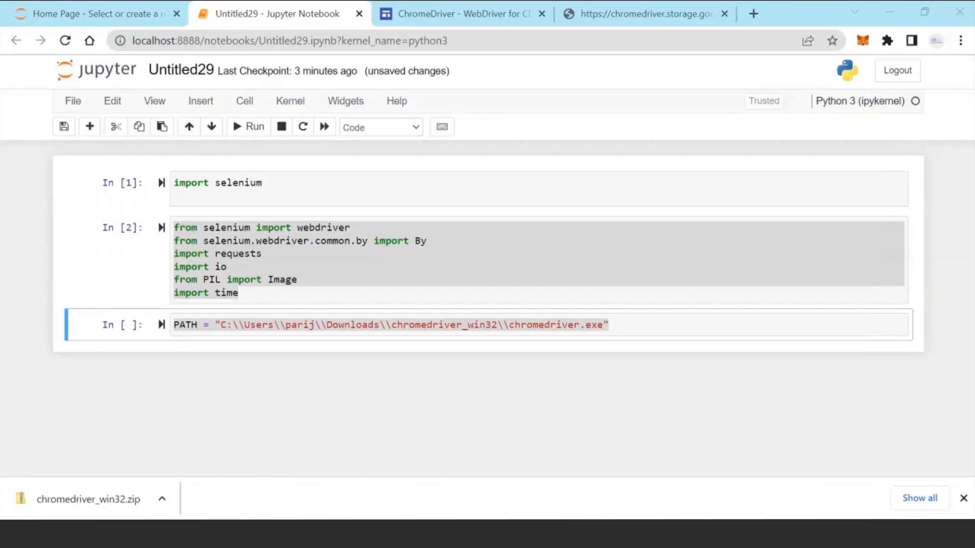
mouse_move(653, 274)
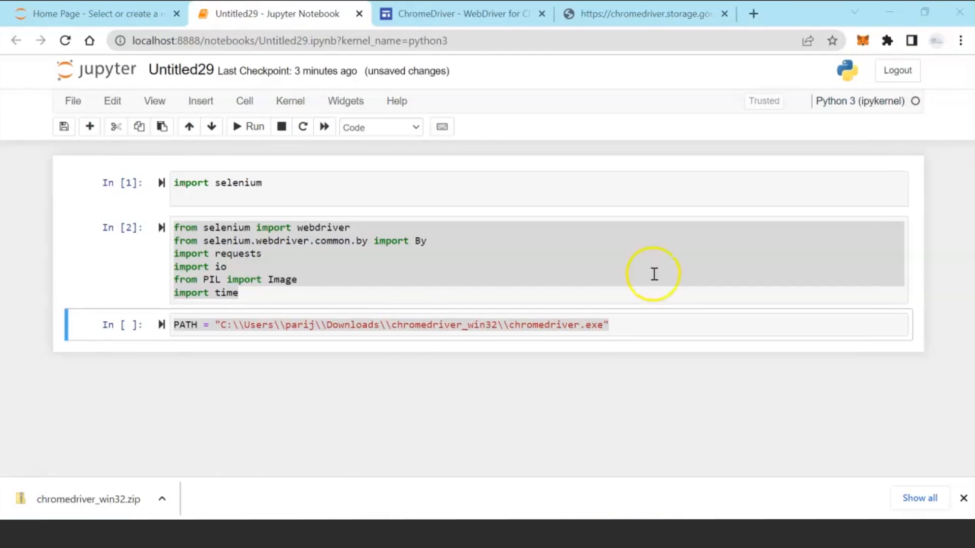
Launch the driver with a = webdriver.Chrome(PATH), then begin defining get_images_from_google.
text(a = webdriver.Chrome(PATH))
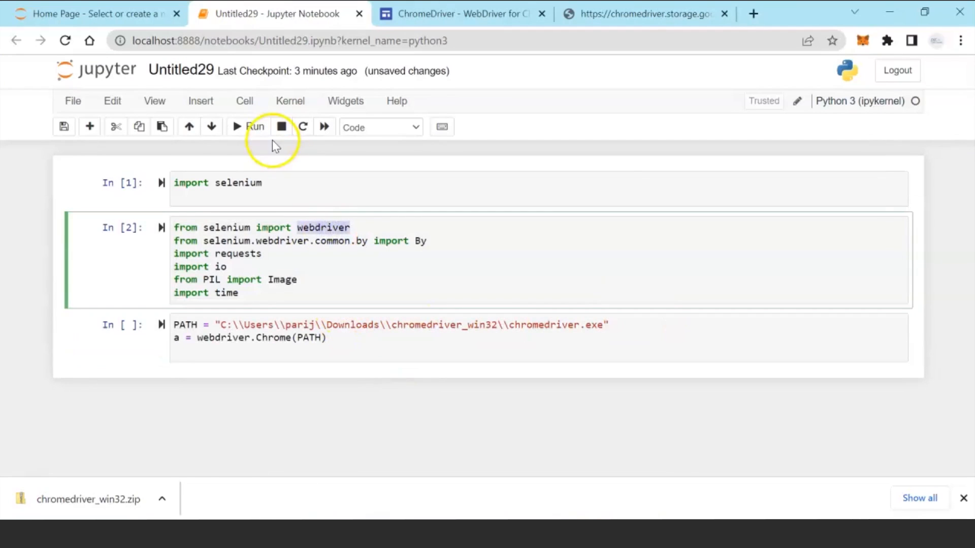
click(249, 127)
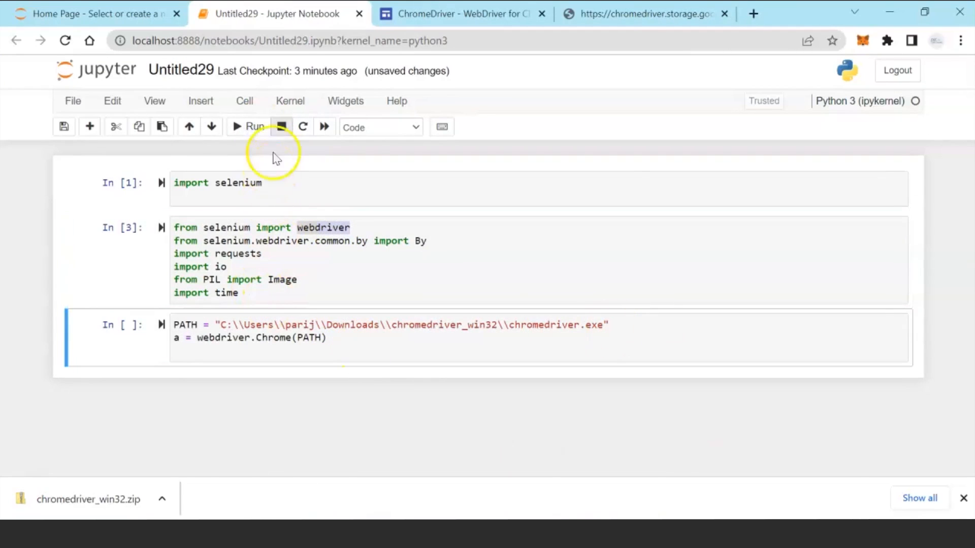
click(254, 127)
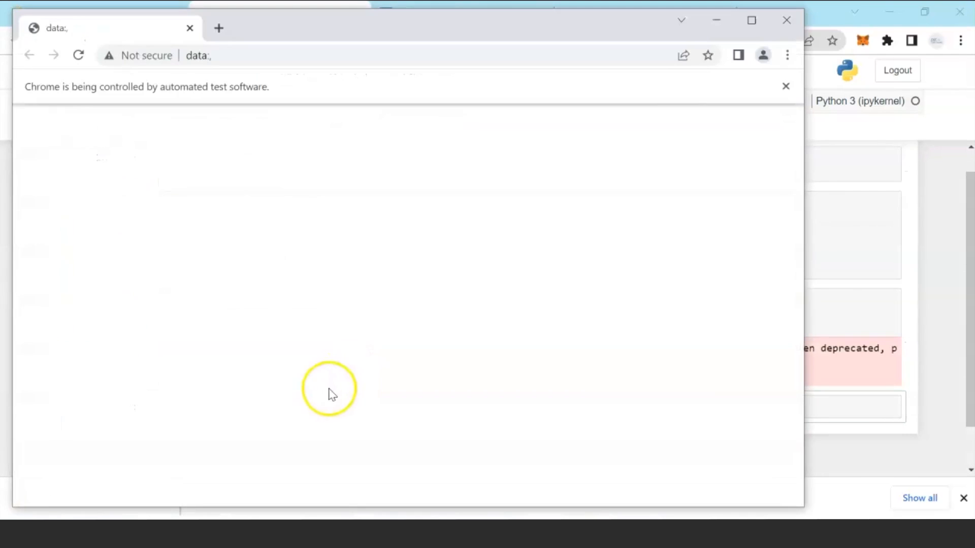
mouse_move(230, 73)
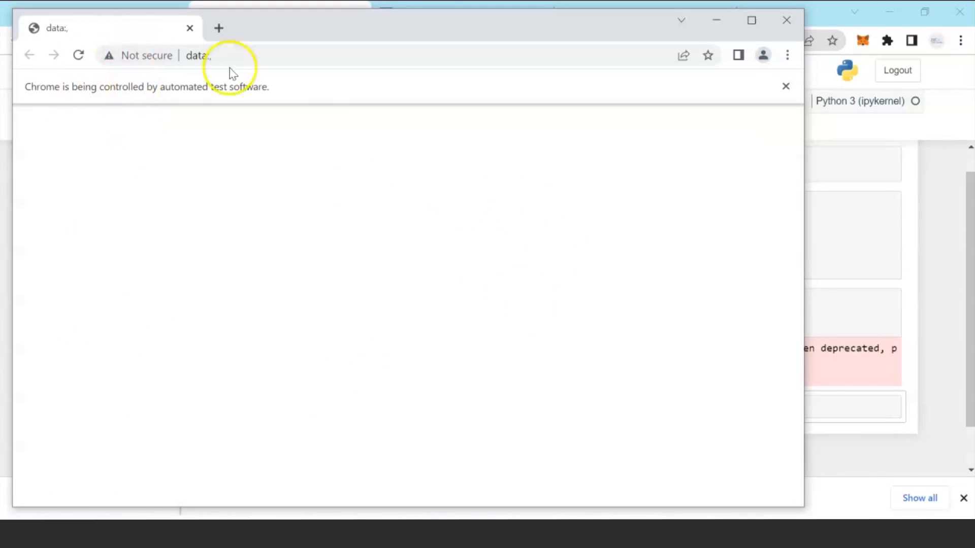
mouse_move(33, 42)
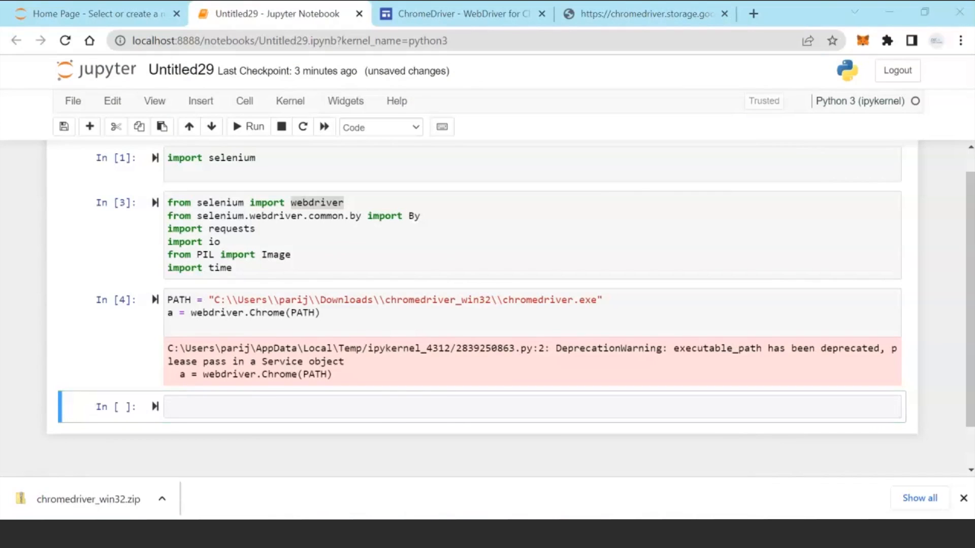
text(def get_images_from_google(a, time_delay, max_images):)
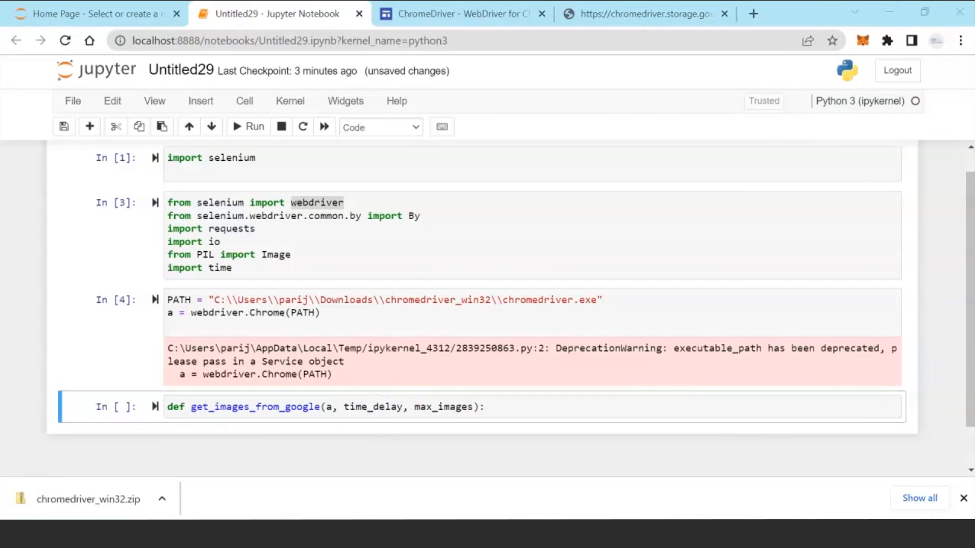
Add the scraping loop 'while len(image_urls) + skips < max_images:' to the function.
click(508, 407)
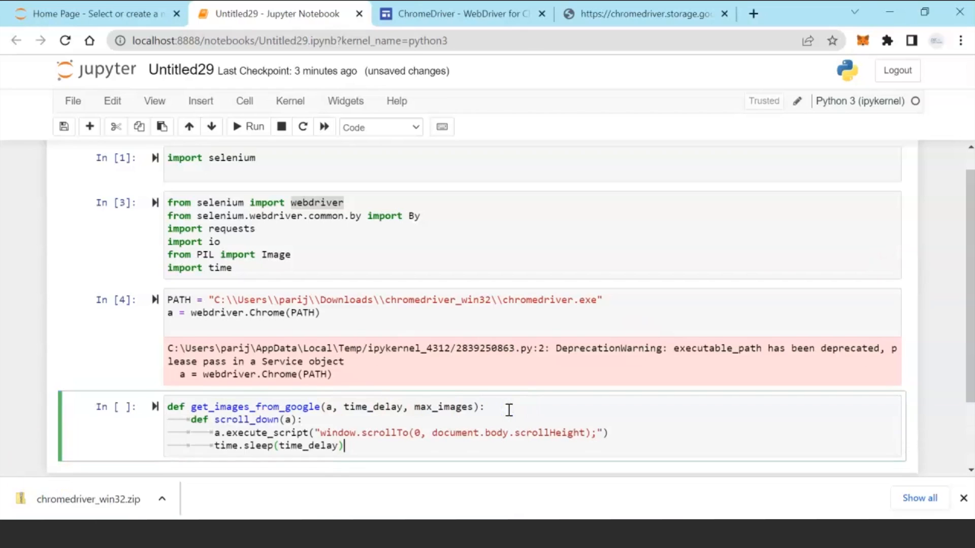
scroll(down, 3)
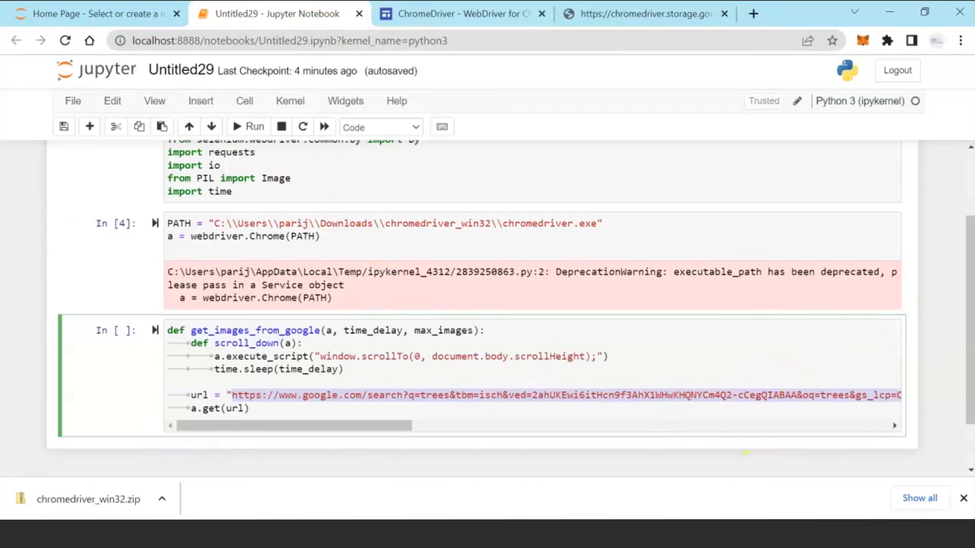
click(290, 409)
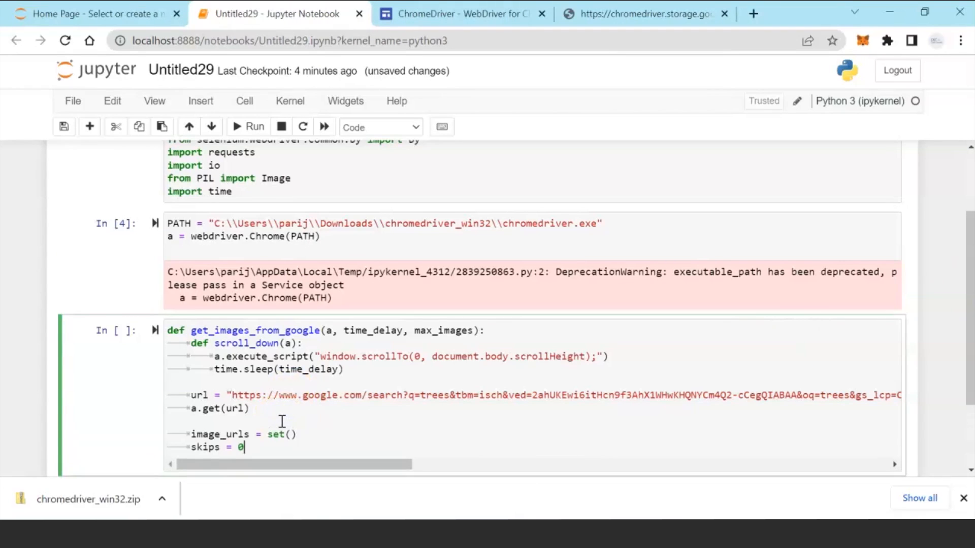
scroll(down, 3)
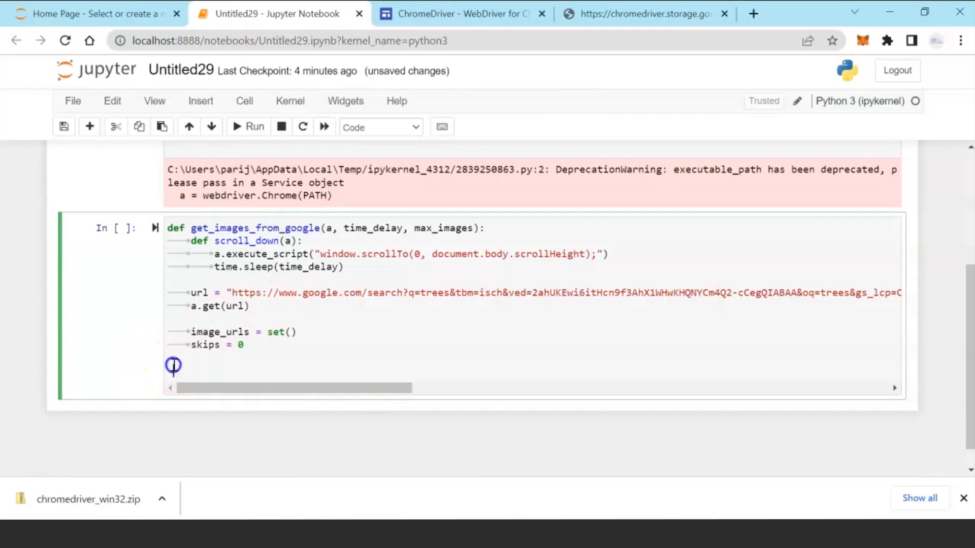
text(while len(image_urls) + skips < max_images:)
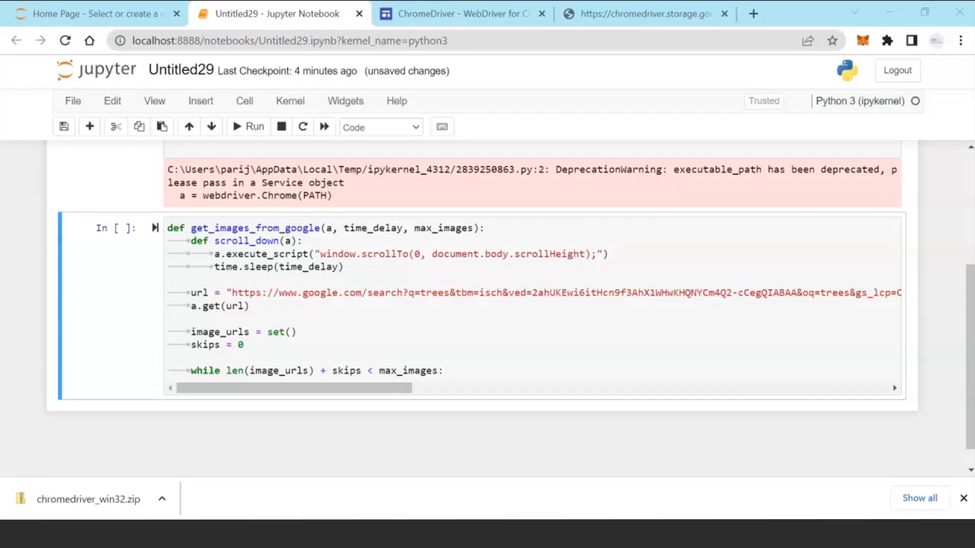
click(524, 371)
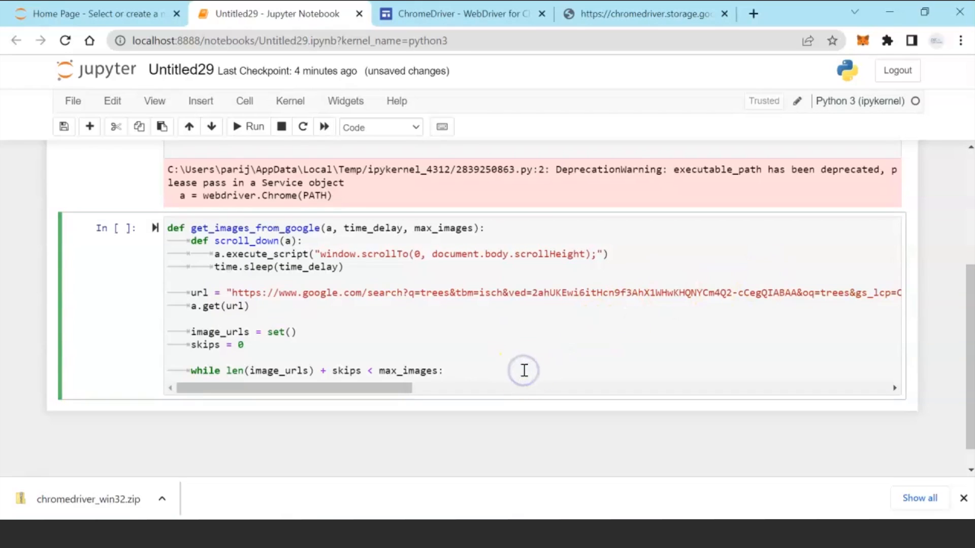
click(524, 371)
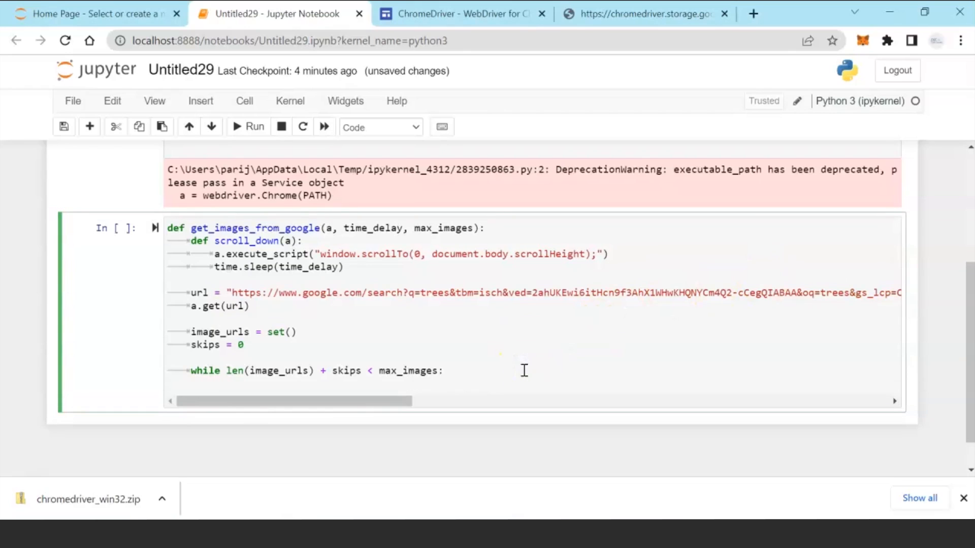
scroll(down, 3)
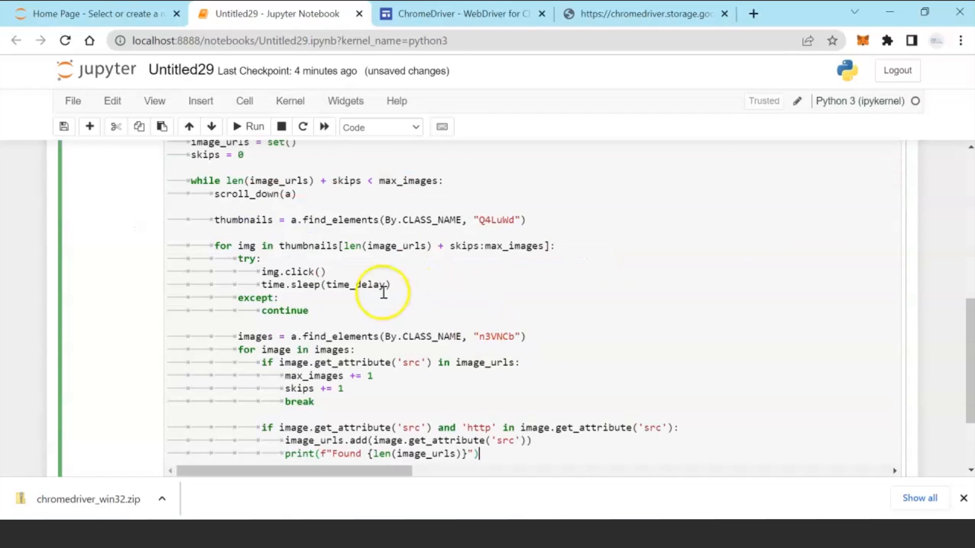
mouse_move(413, 183)
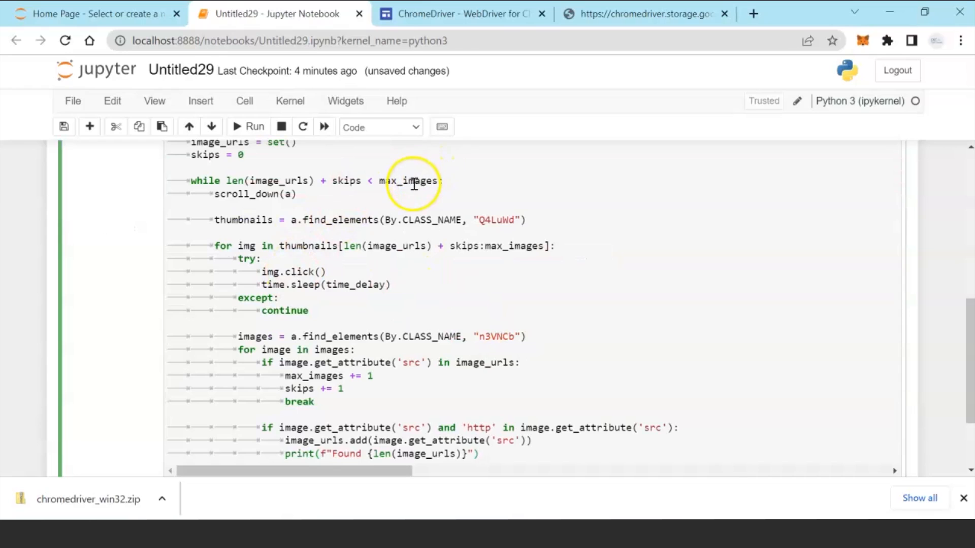
mouse_move(398, 255)
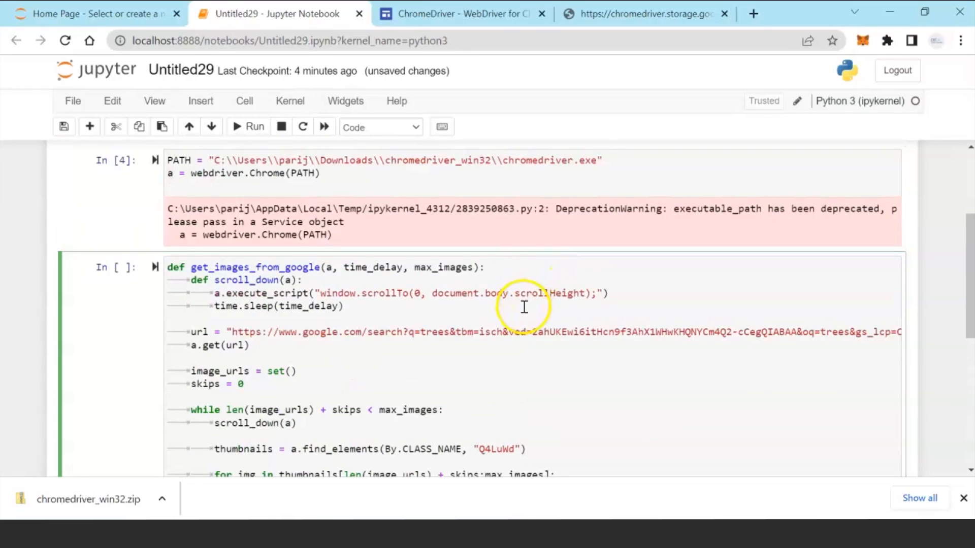
Revise the thumbnail-clicking code and end the function with 'return image_urls'.
scroll(down, 3)
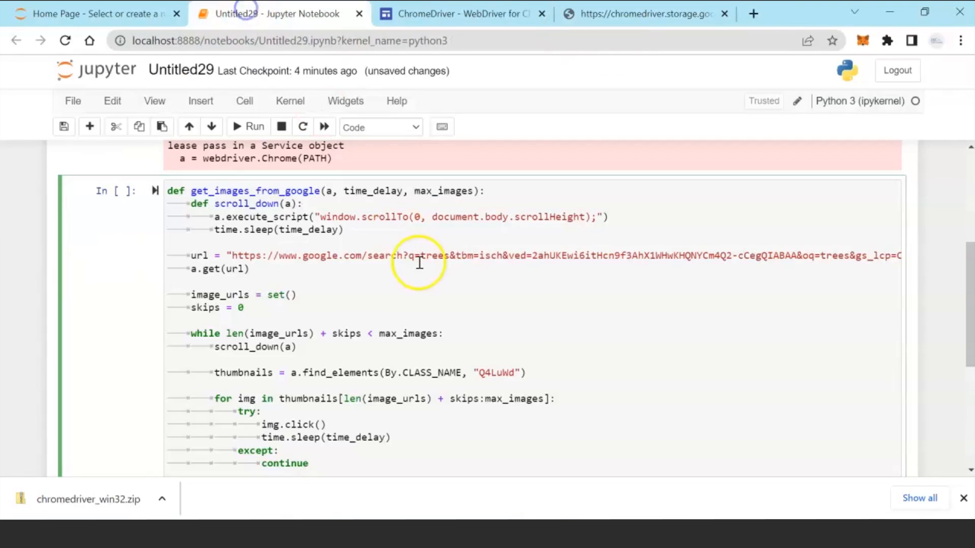
mouse_move(385, 373)
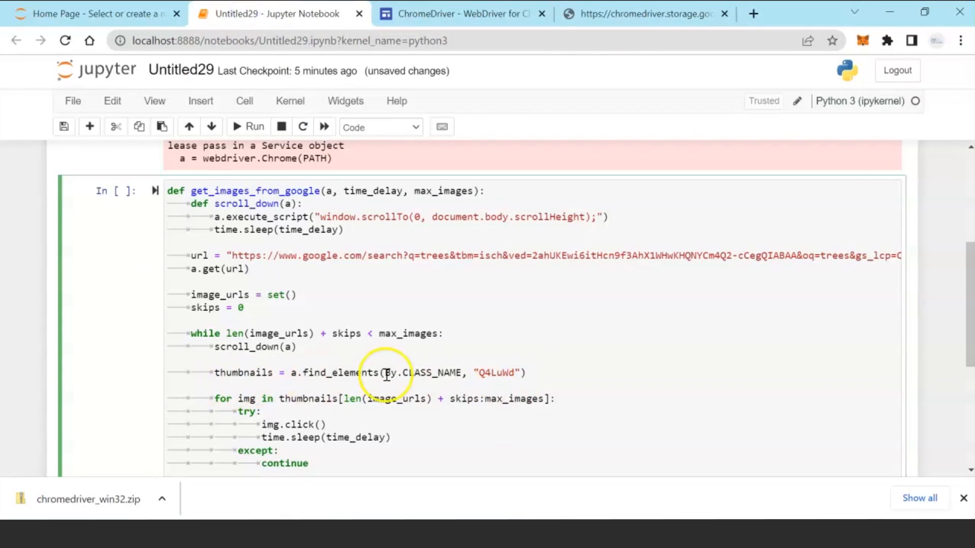
mouse_move(506, 379)
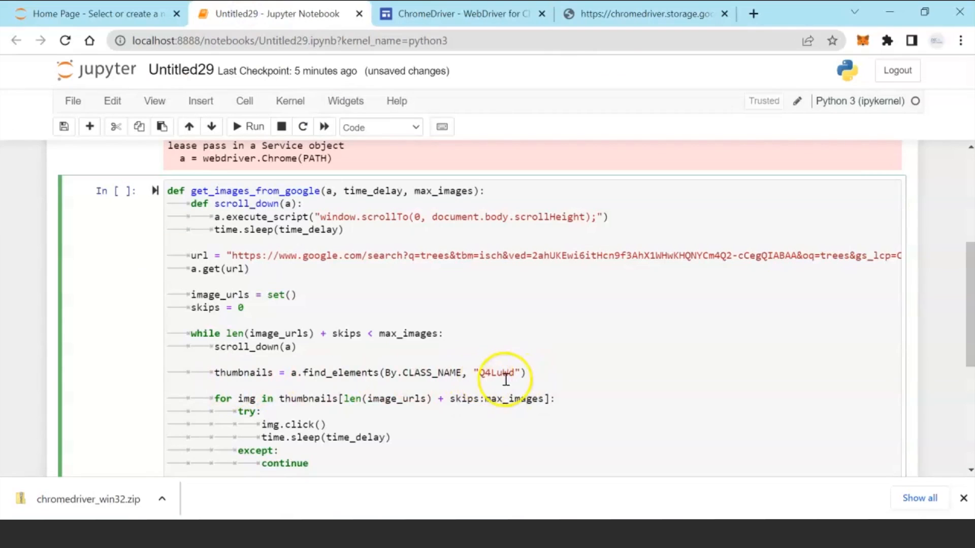
click(729, 255)
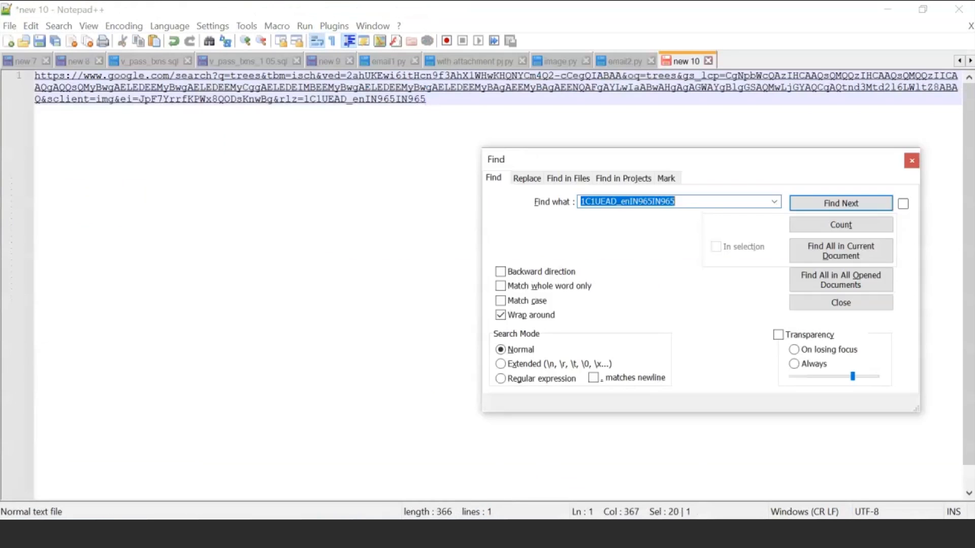
text(Q4)
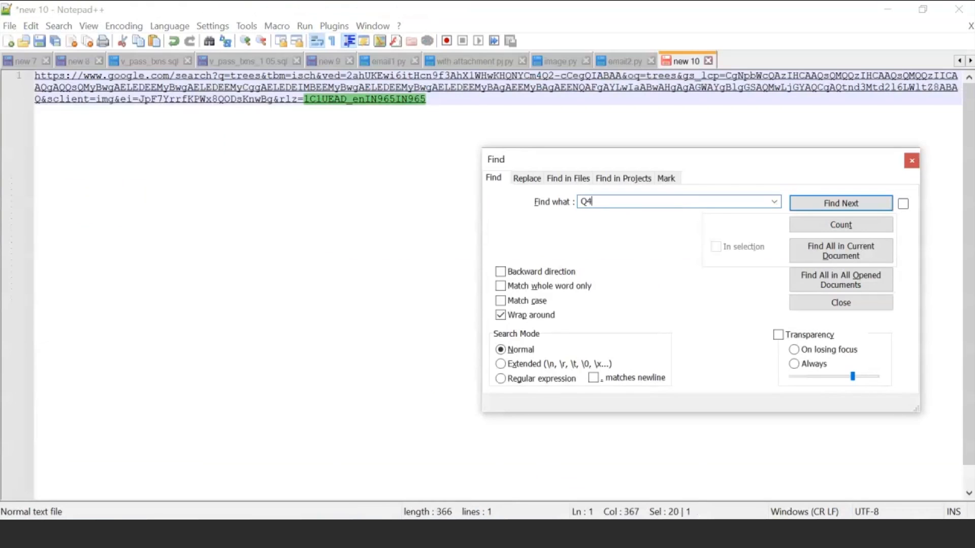
text(Le)
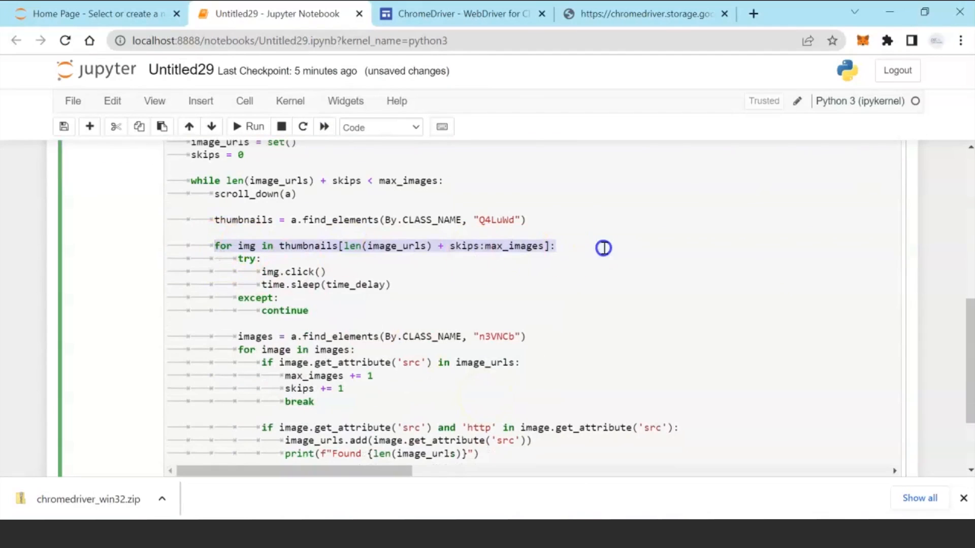
drag(603, 247, 446, 310)
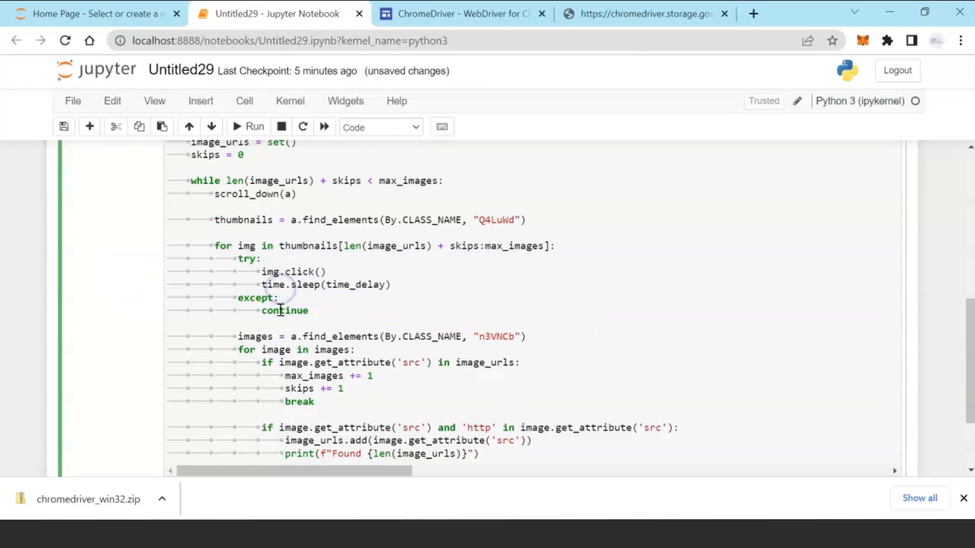
mouse_move(304, 316)
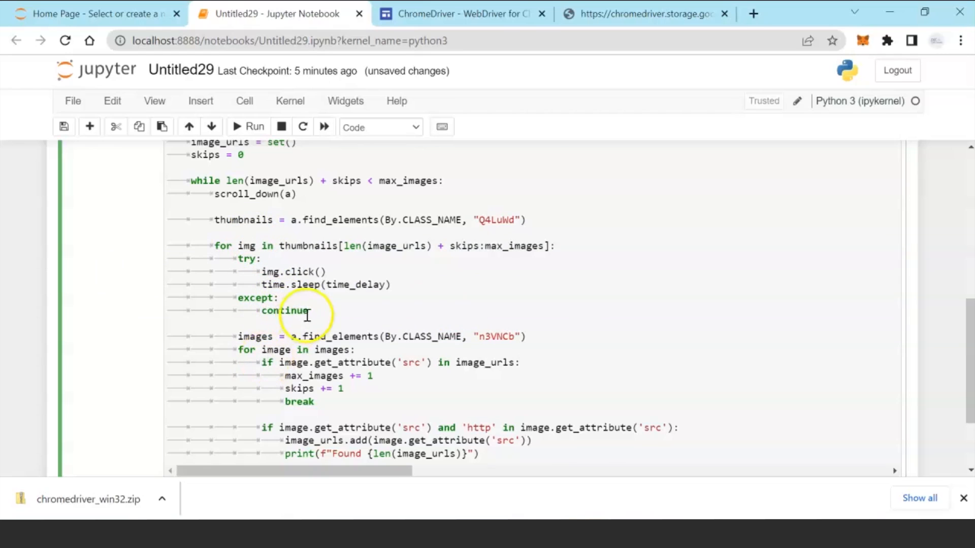
scroll(down, 3)
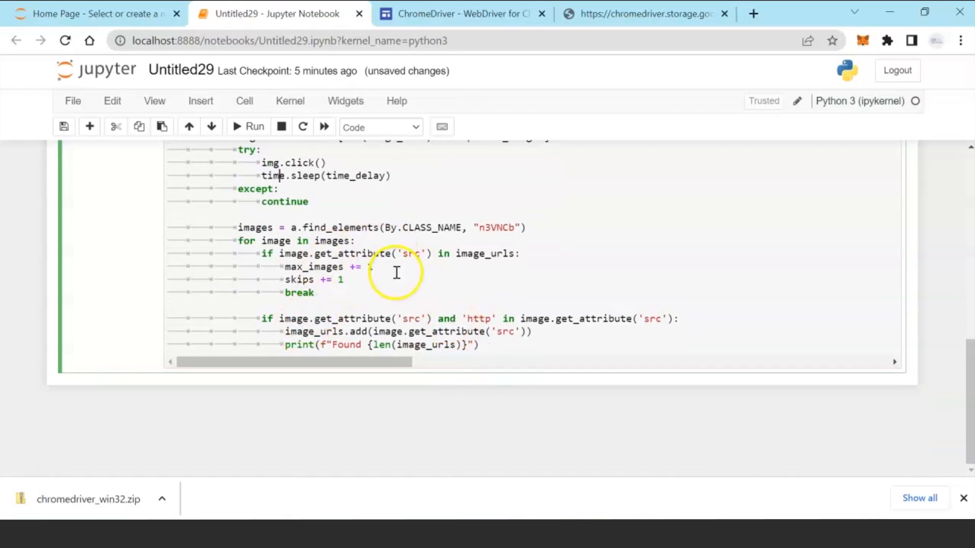
mouse_move(571, 265)
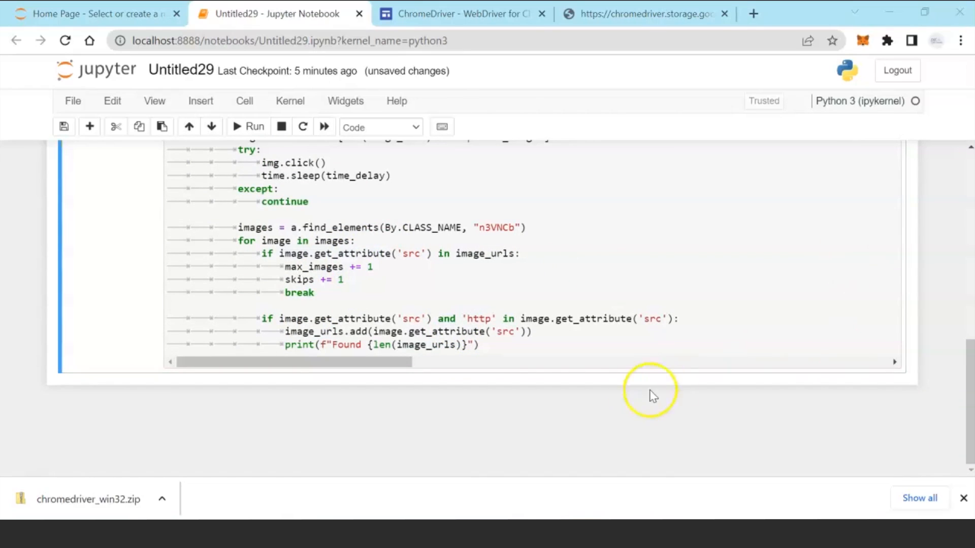
click(497, 342)
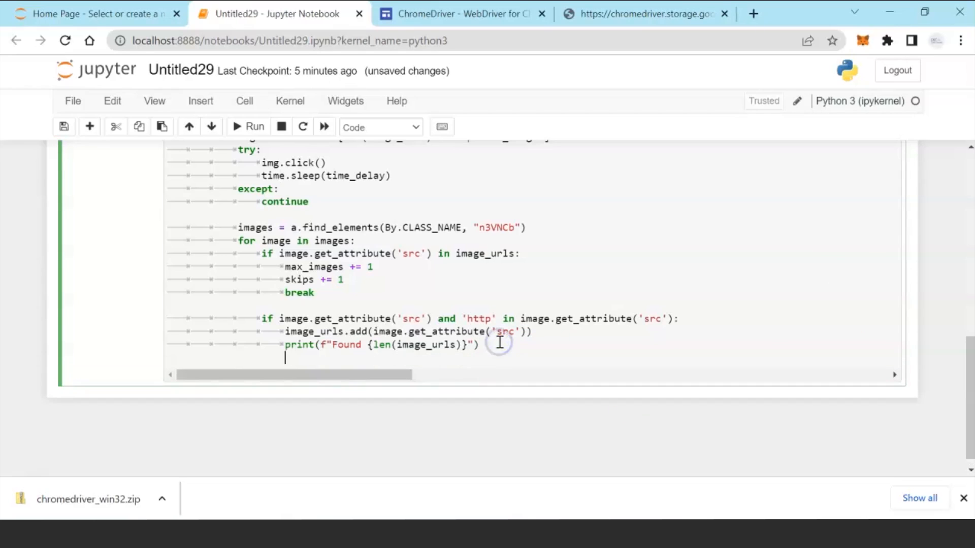
text(return image_urls)
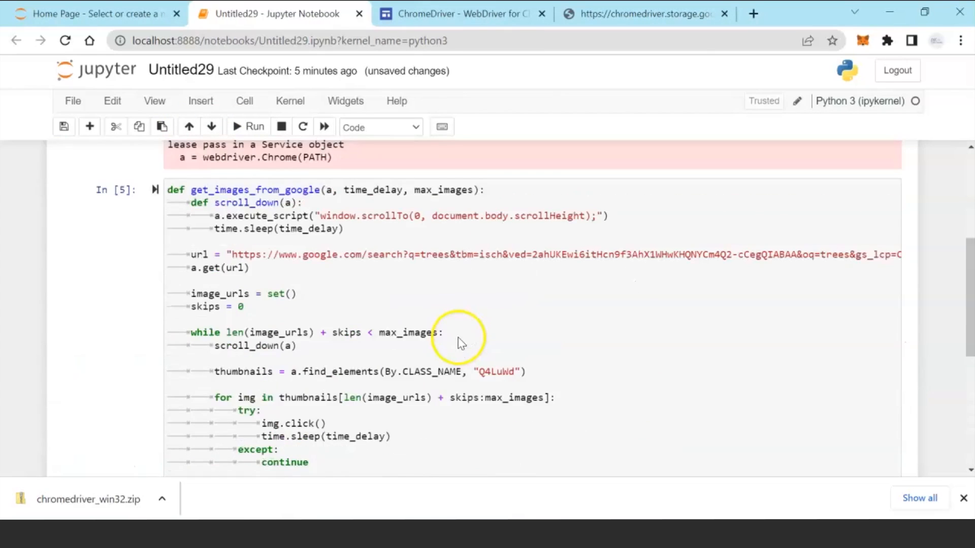
Run the download function cell and the urls = get_images_from_google(a, 1, 4) cell.
click(247, 127)
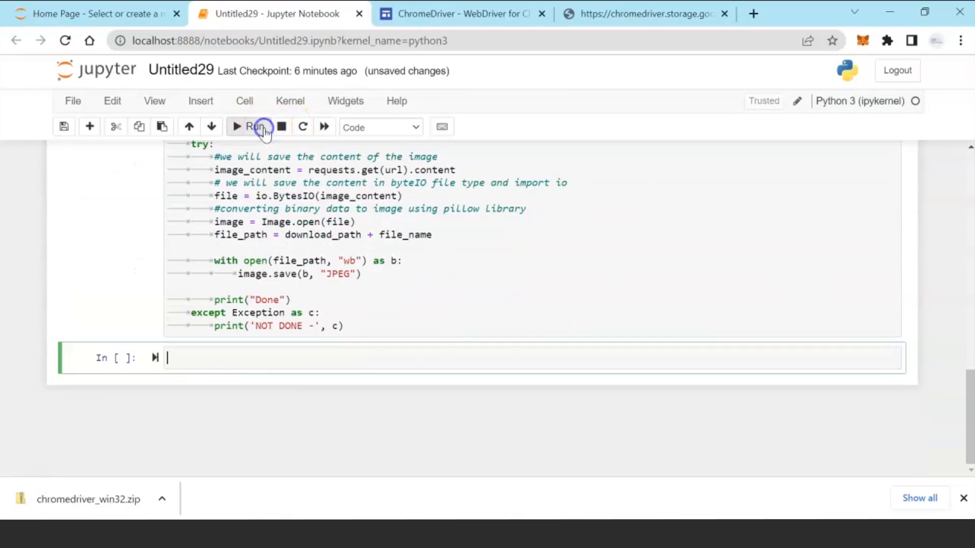
click(254, 127)
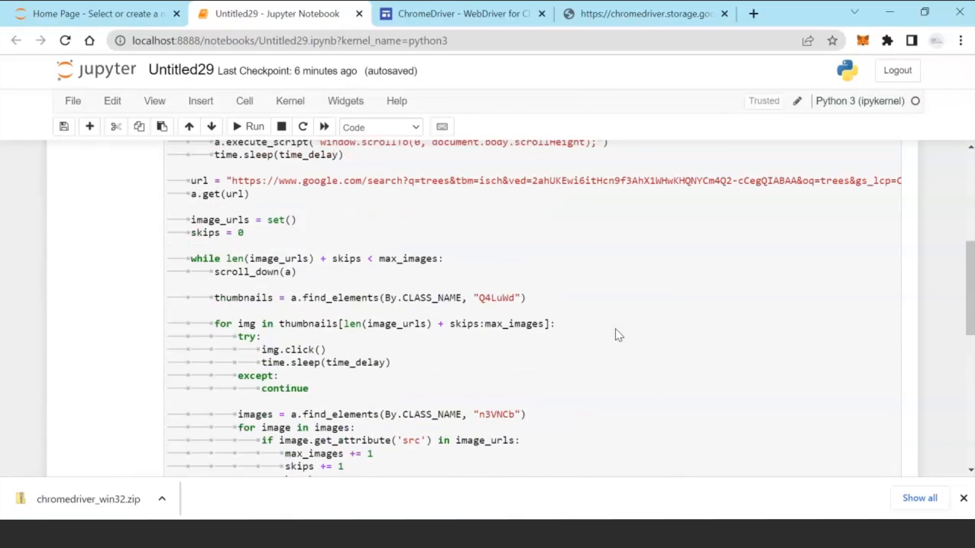
scroll(down, 3)
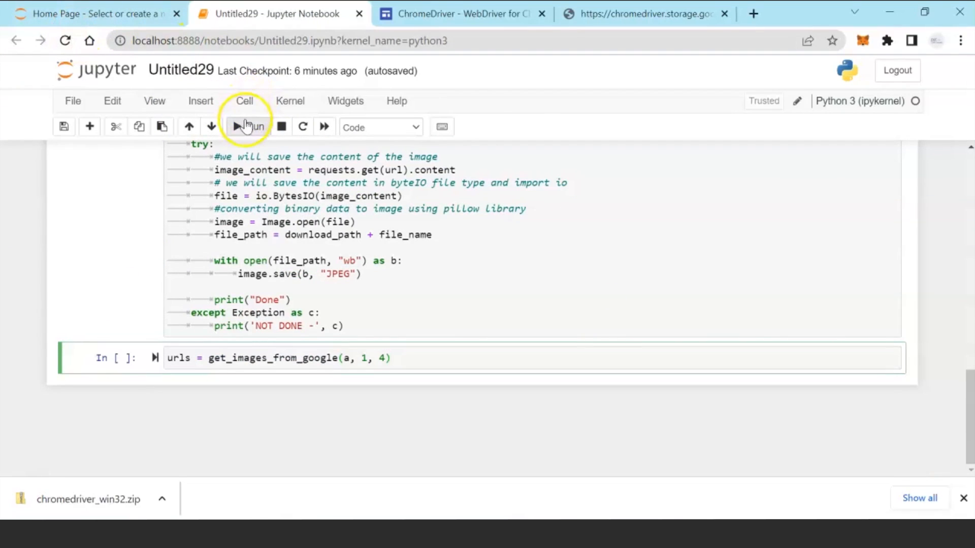
click(249, 126)
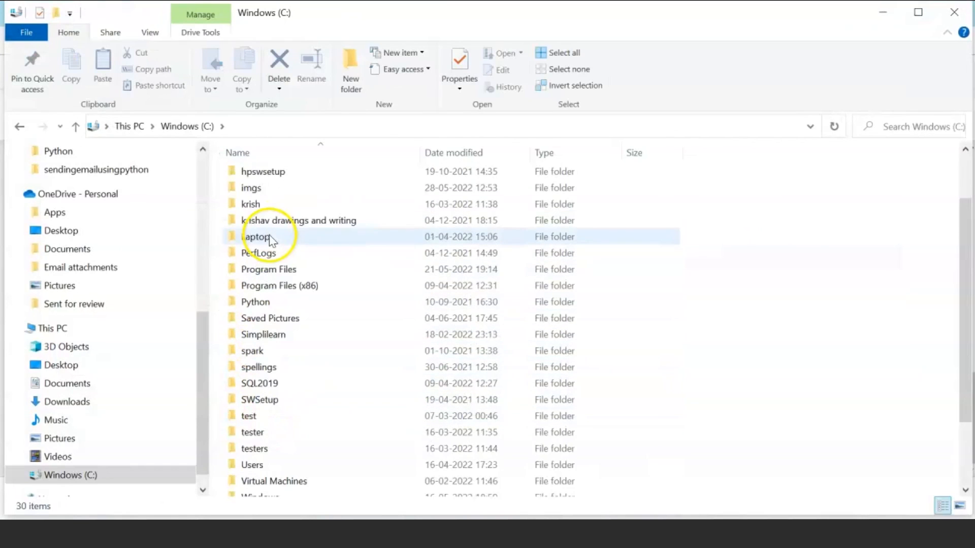
Open the imgs folder on drive C in File Explorer.
double_click(250, 187)
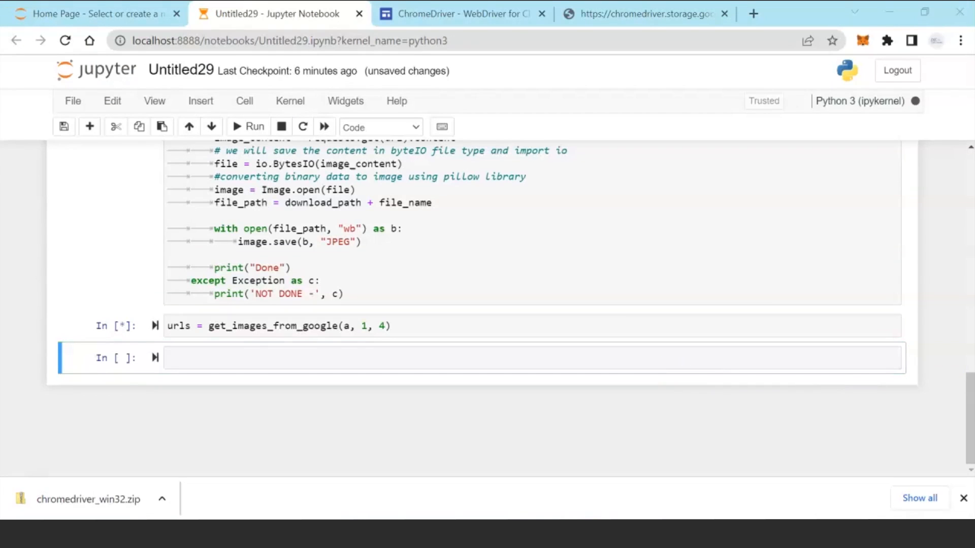
Run the loop saving each URL to C://imgs/ as numbered .jpg files, then rerun the download function.
text(v)
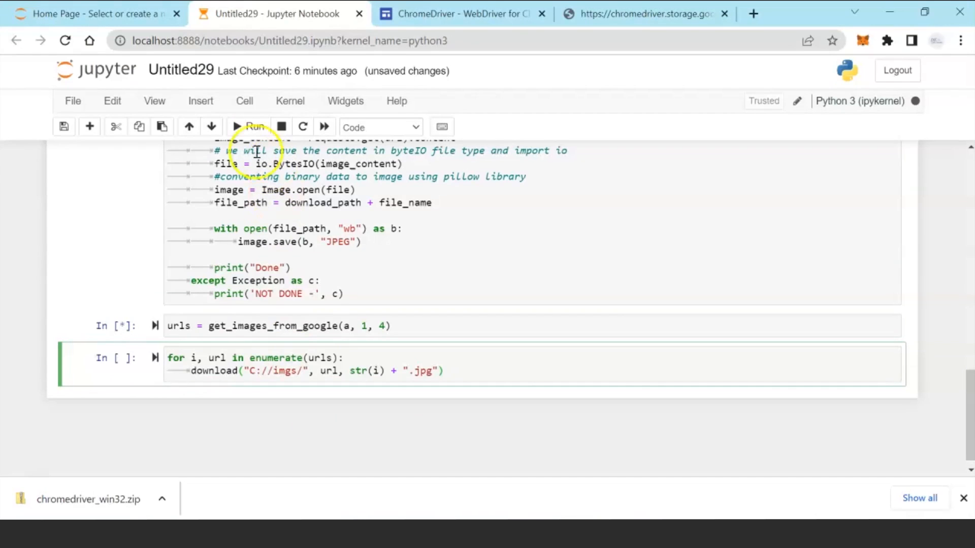
click(248, 127)
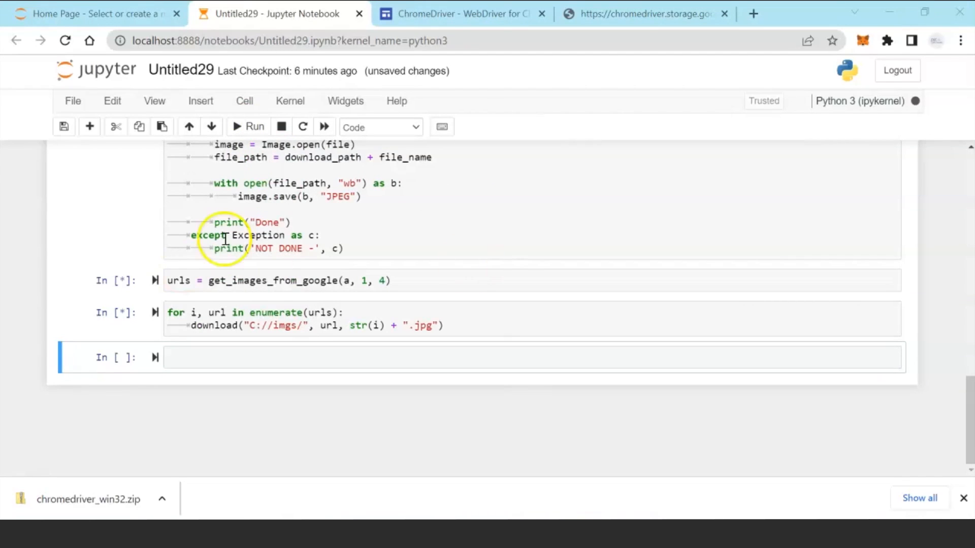
click(252, 127)
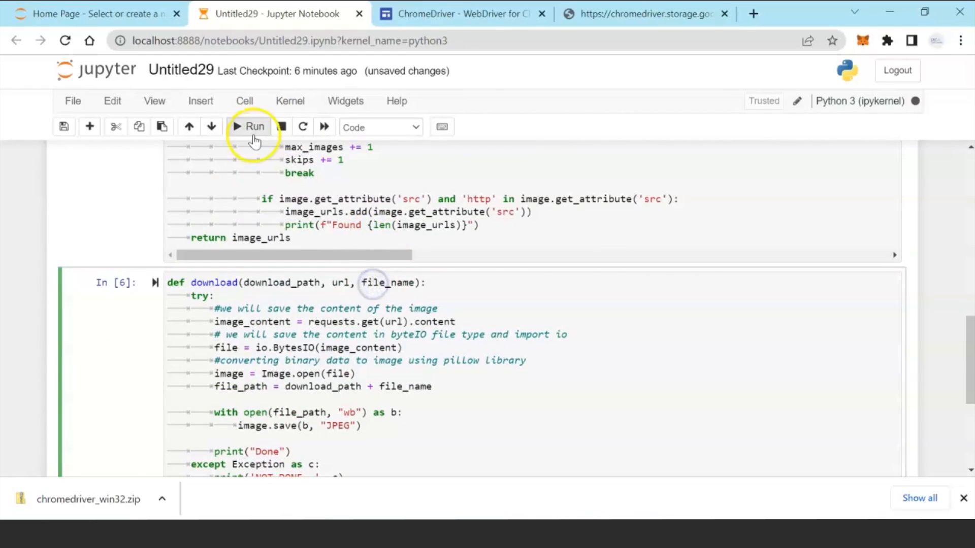
click(254, 127)
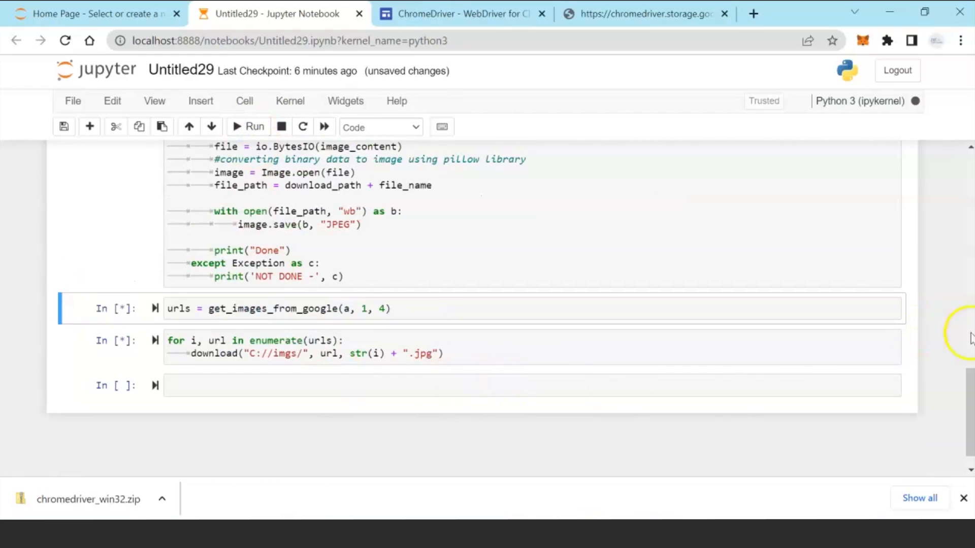
mouse_move(969, 338)
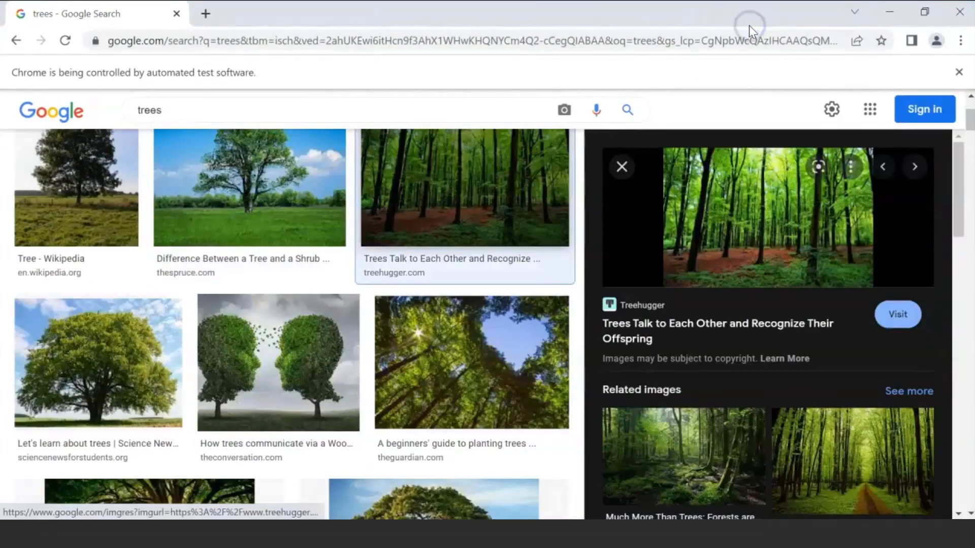
Bring up the automated Chrome window showing Google Images results for trees.
click(98, 363)
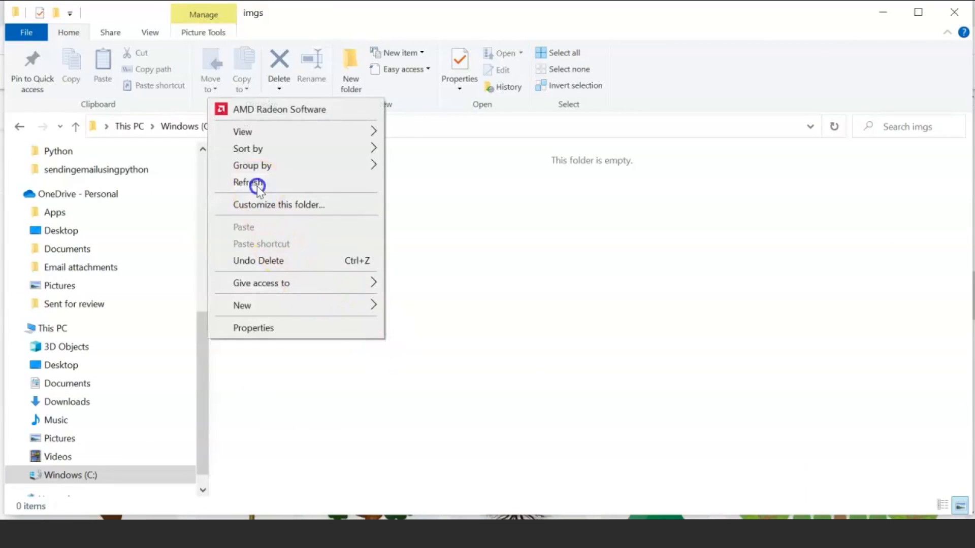
Refresh the imgs folder to reveal downloaded files 0 to 3.
click(248, 182)
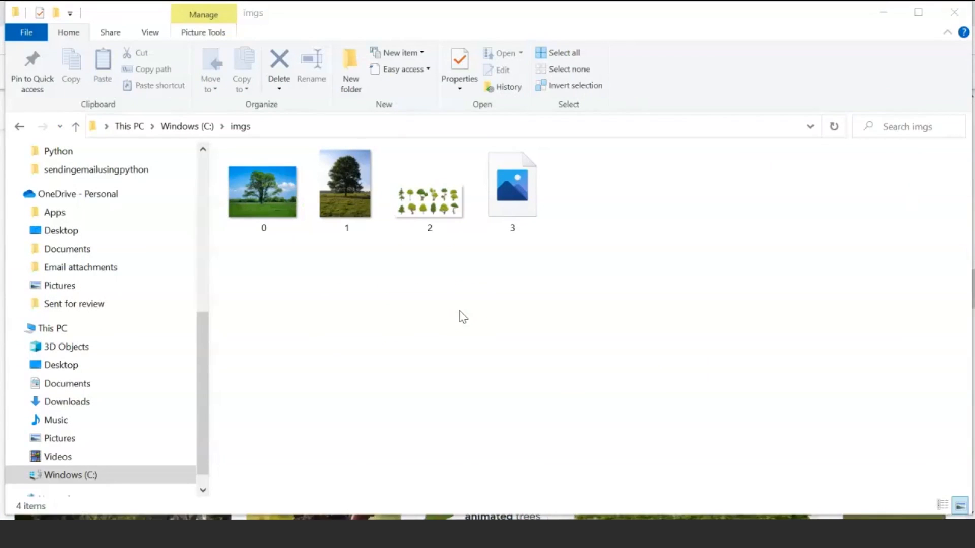
click(263, 189)
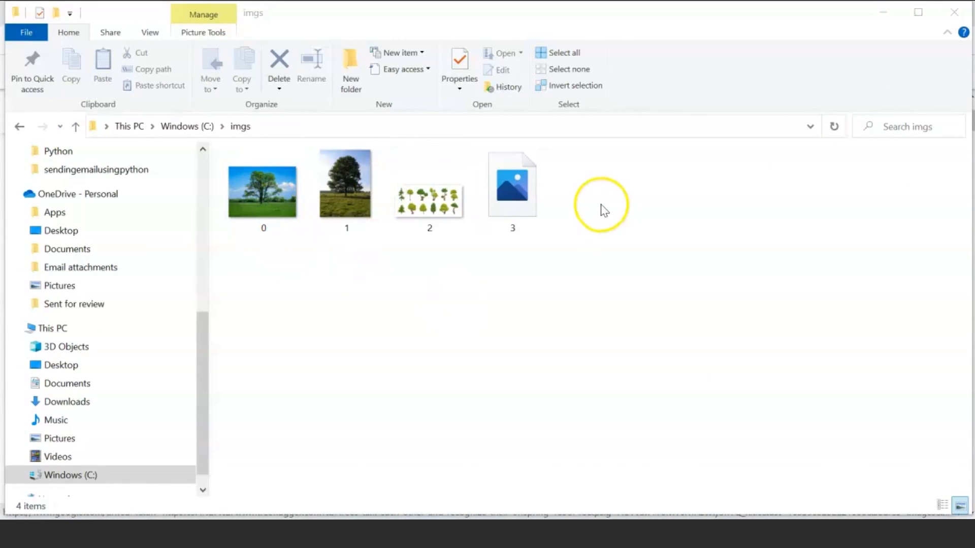
mouse_move(584, 218)
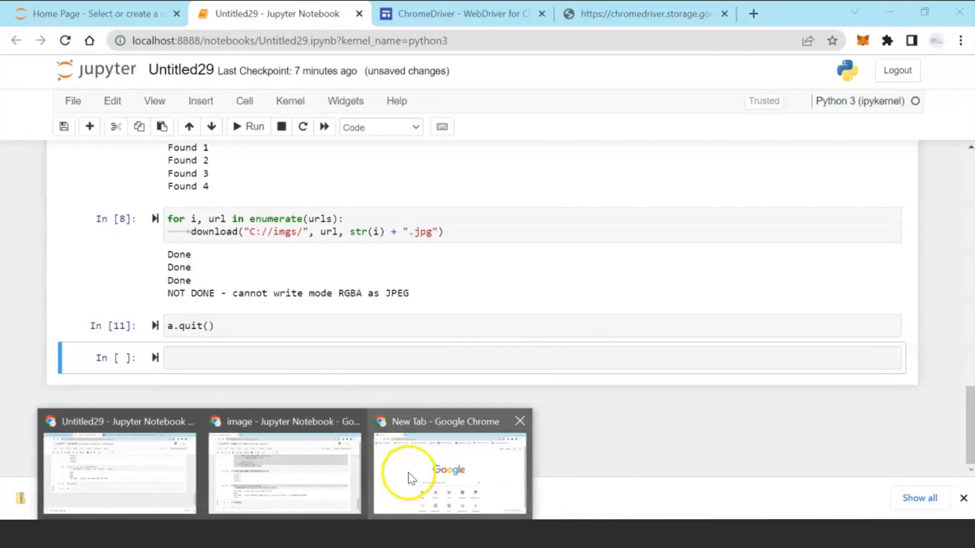
mouse_move(164, 485)
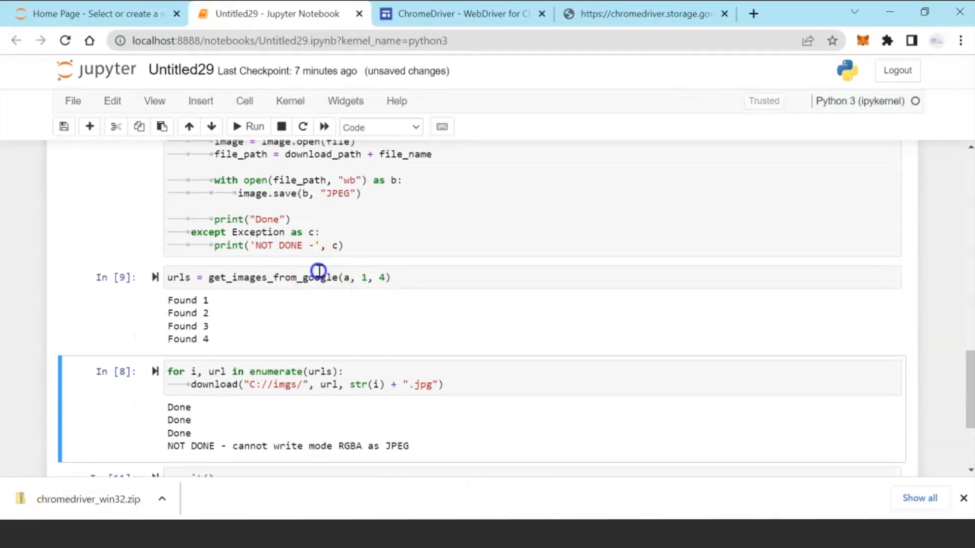
Select the get_images_from_google cell to run the scraper again.
click(246, 127)
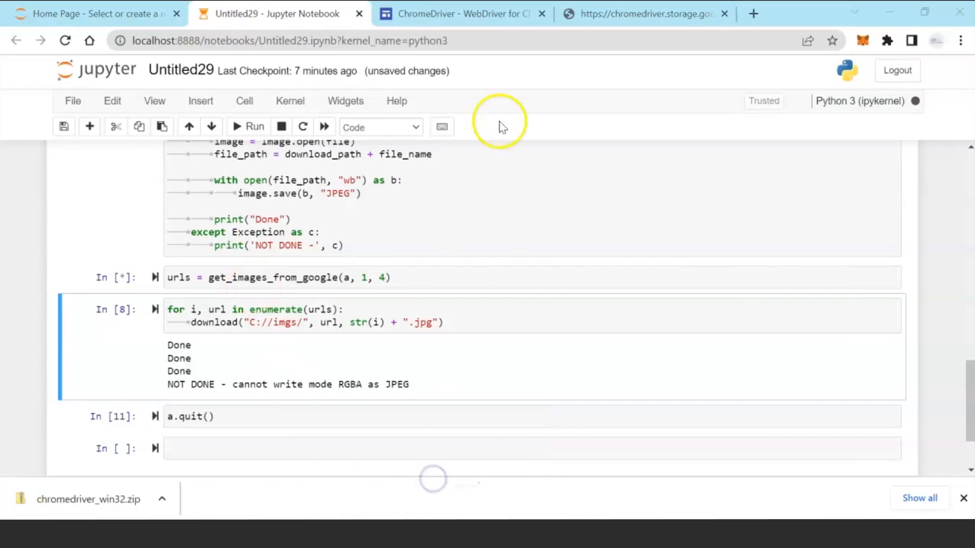
mouse_move(484, 379)
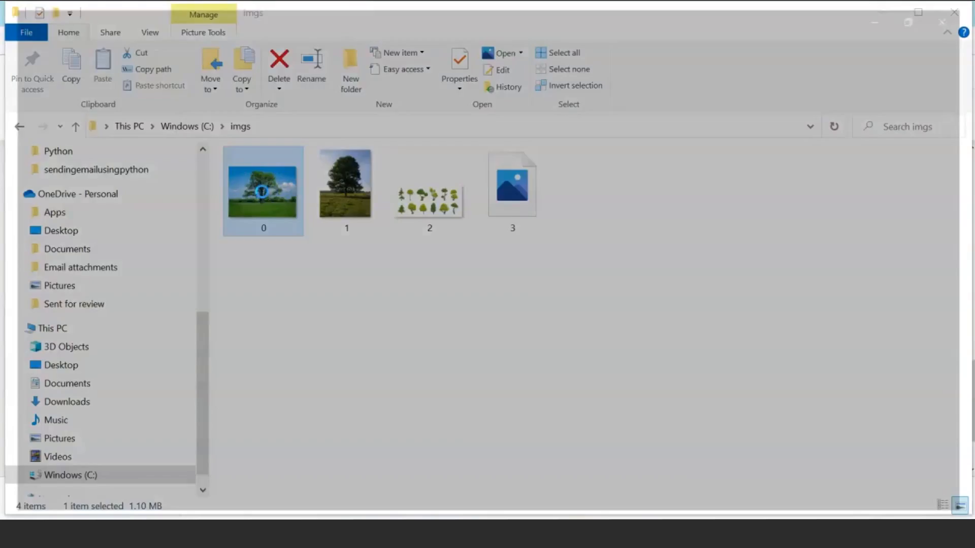
View downloaded 0.jpg in Photos, then check the notebook's urllib3 connection-error traceback.
double_click(263, 182)
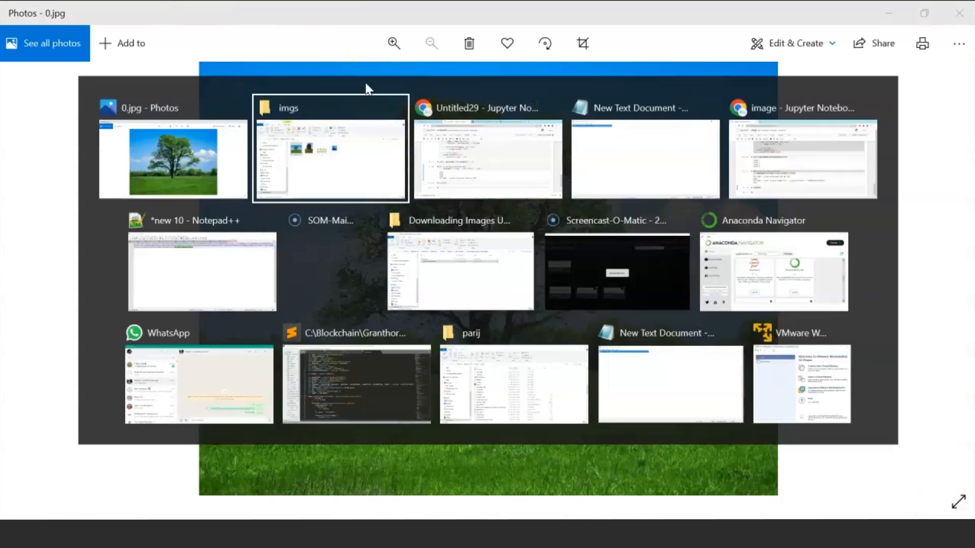
click(487, 158)
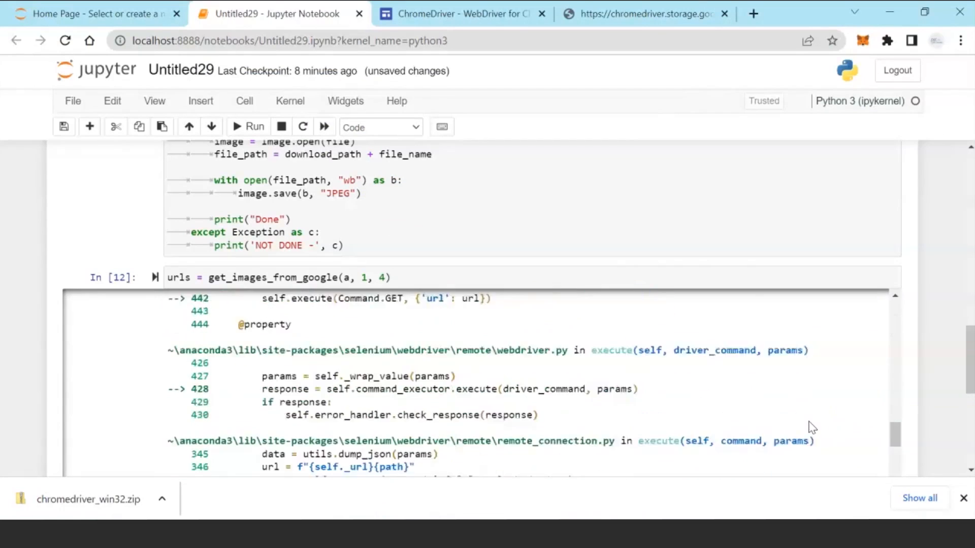
scroll(down, 3)
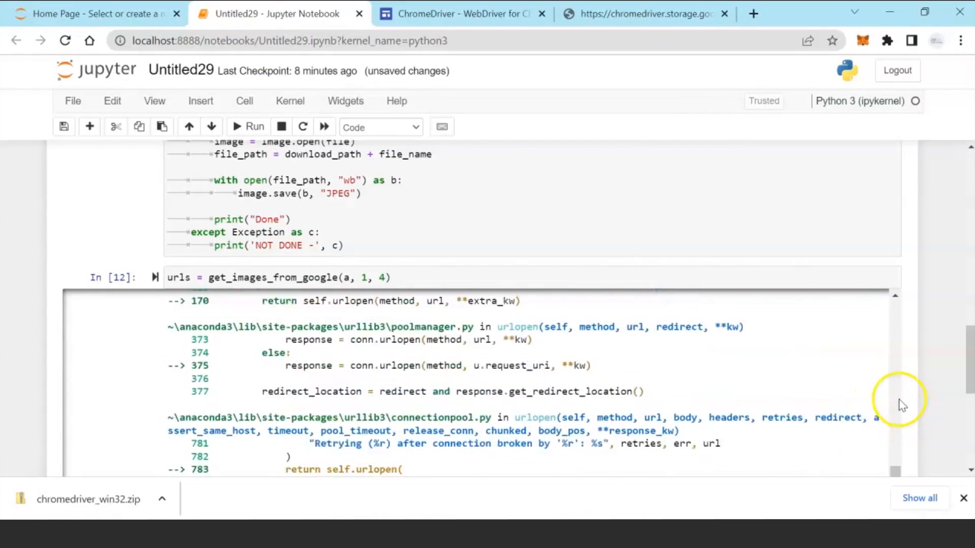